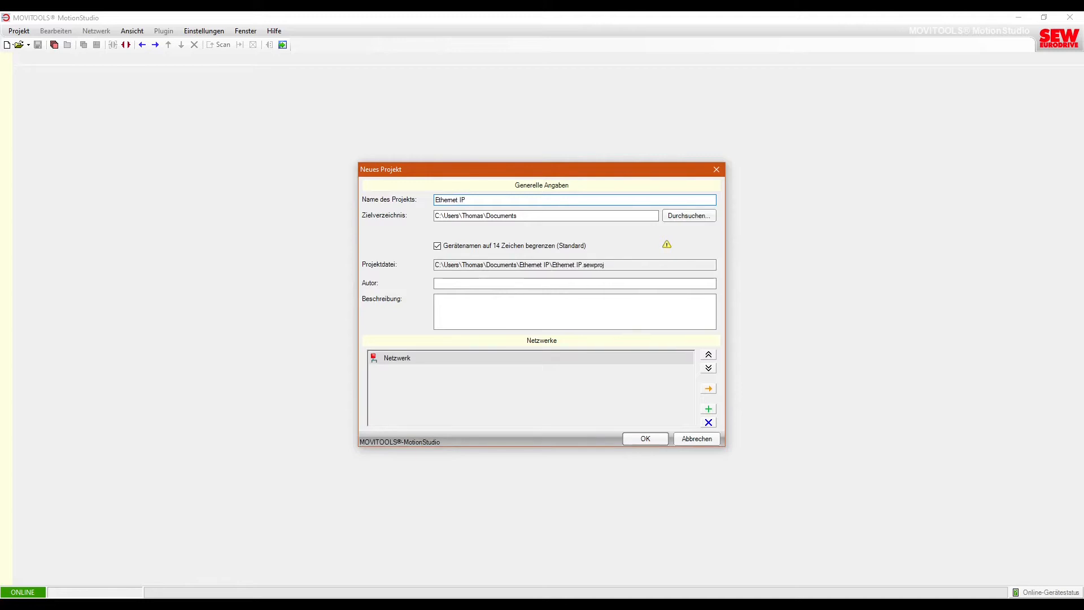
Create the Ethernet IP project with interface 1 set to Ethernet communication.
{"action": "left_click", "coordinate": [643, 438]}
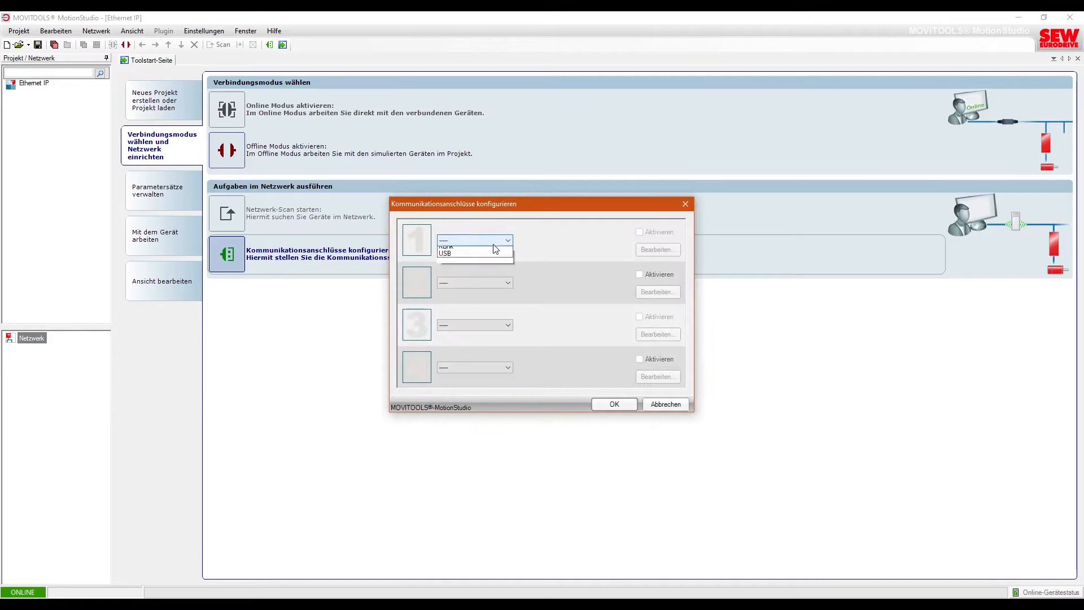
{"action": "left_click", "coordinate": [656, 249]}
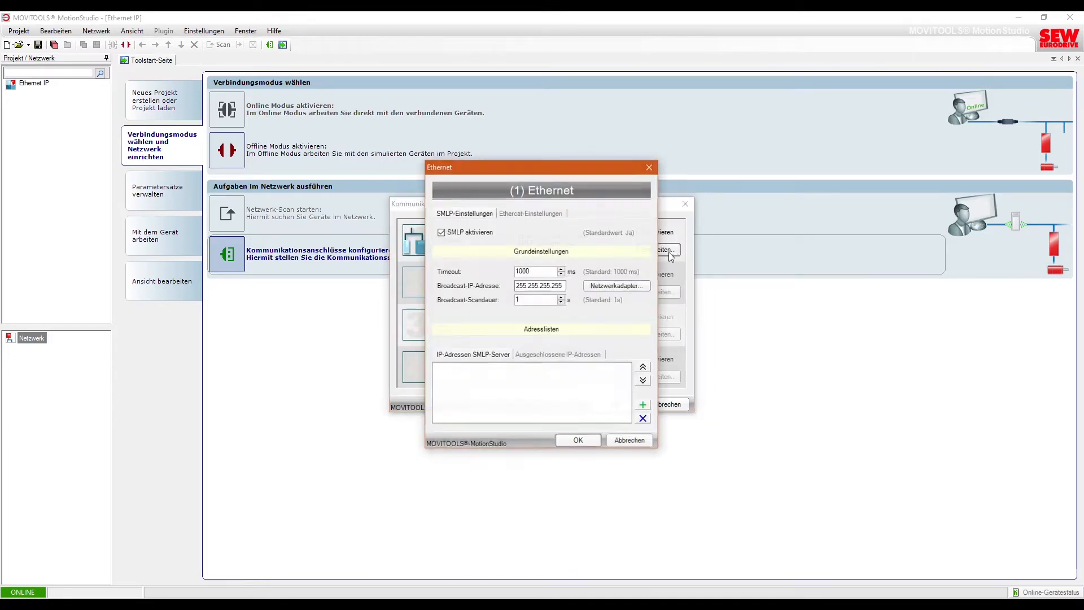
{"action": "left_click", "coordinate": [614, 286]}
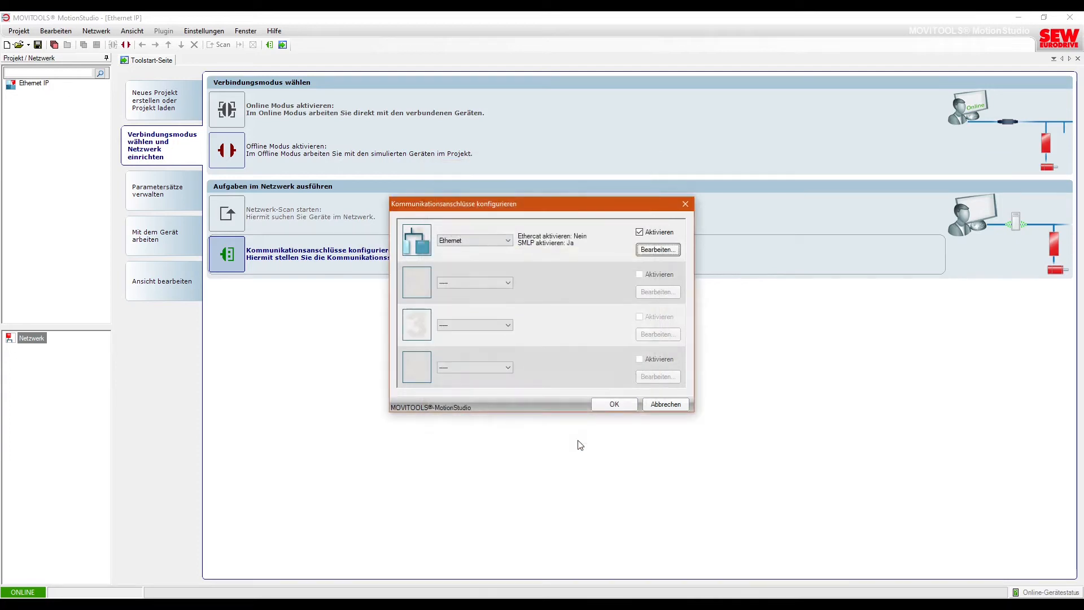
{"action": "left_click", "coordinate": [613, 404]}
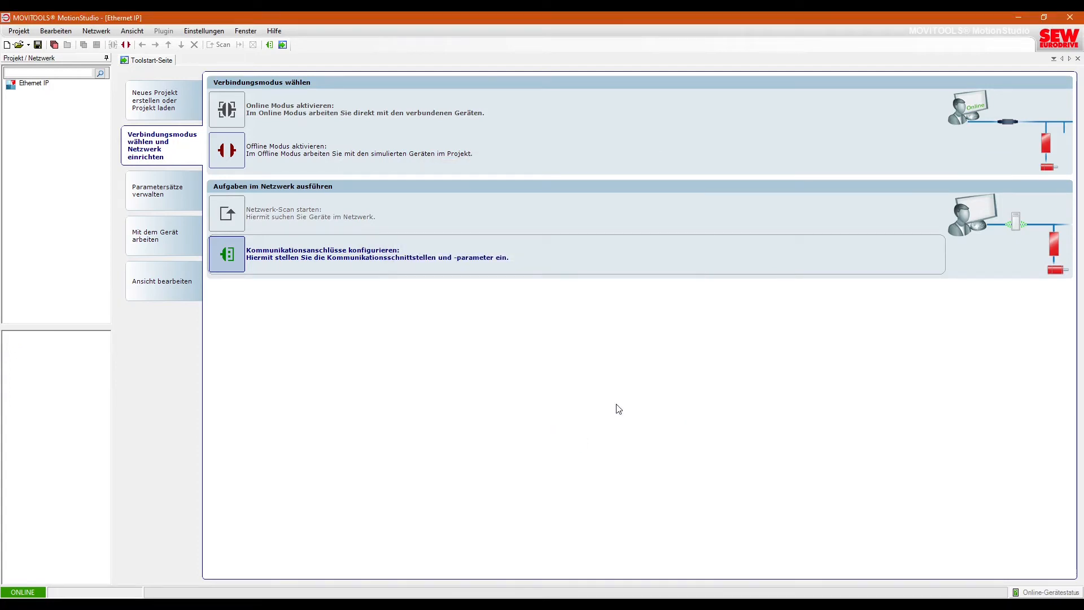
Run a full network scan and start commissioning the found drive ENIP-192.168.10.4.
{"action": "right_click", "coordinate": [31, 338]}
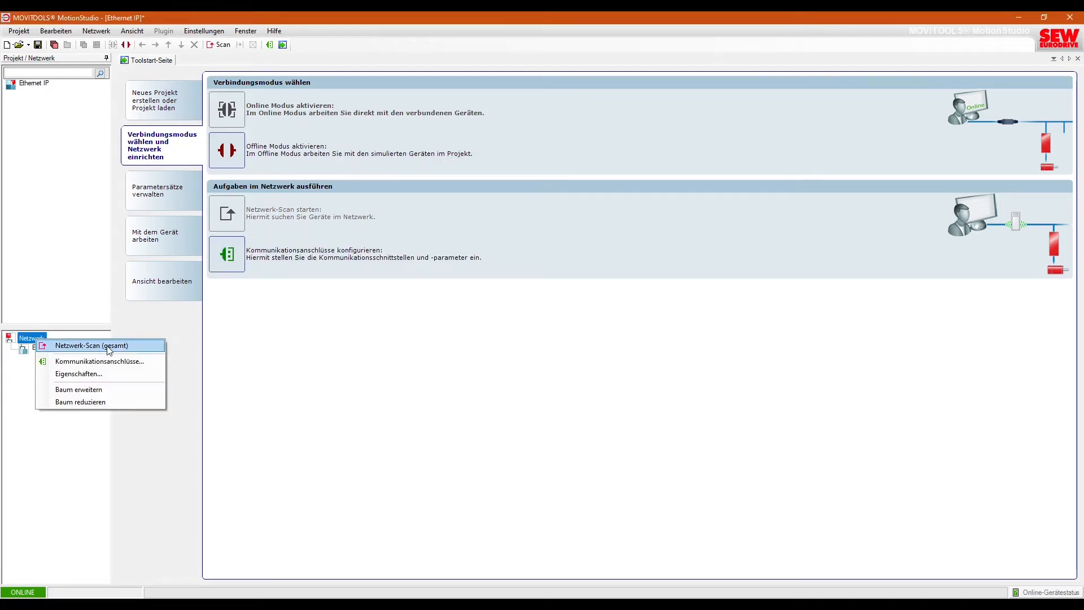
{"action": "left_click", "coordinate": [92, 346]}
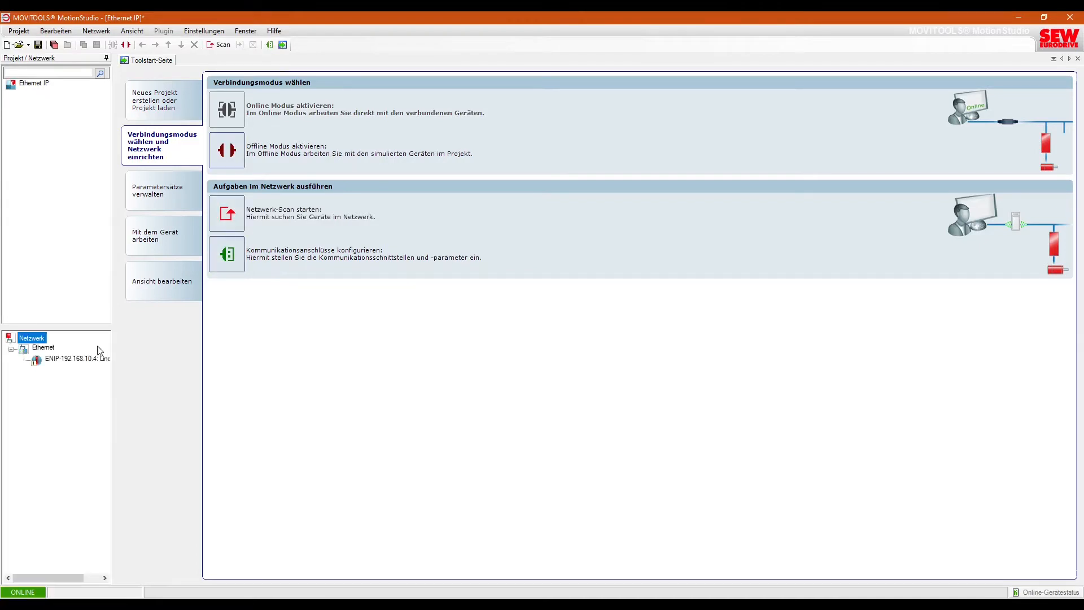
{"action": "right_click", "coordinate": [69, 358]}
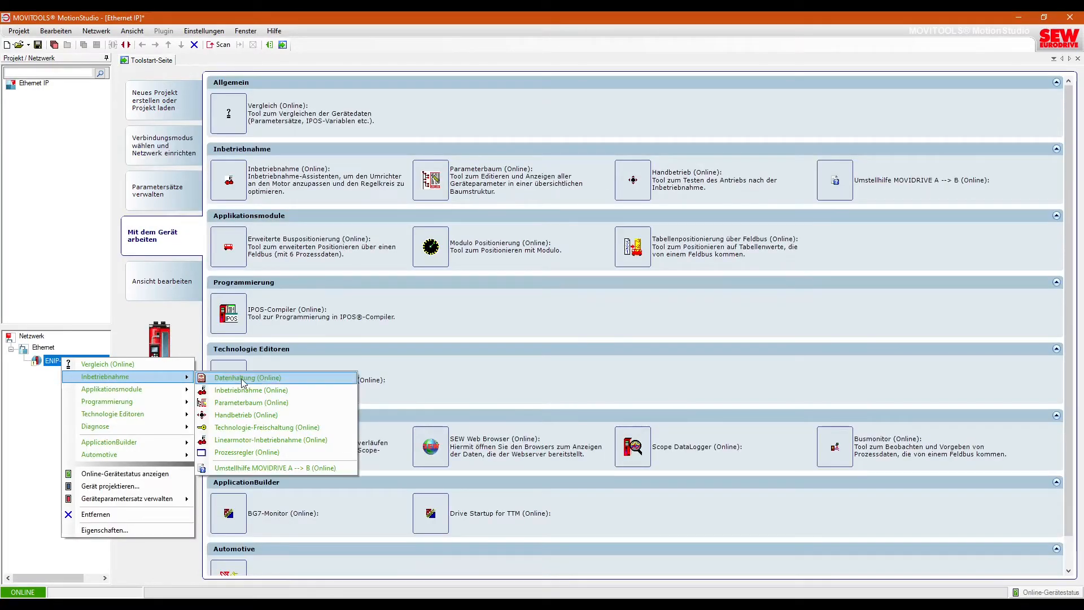
Select Basisdaten.vd0 in Datenhaltung and download it from PC to the drive.
{"action": "left_click", "coordinate": [247, 378]}
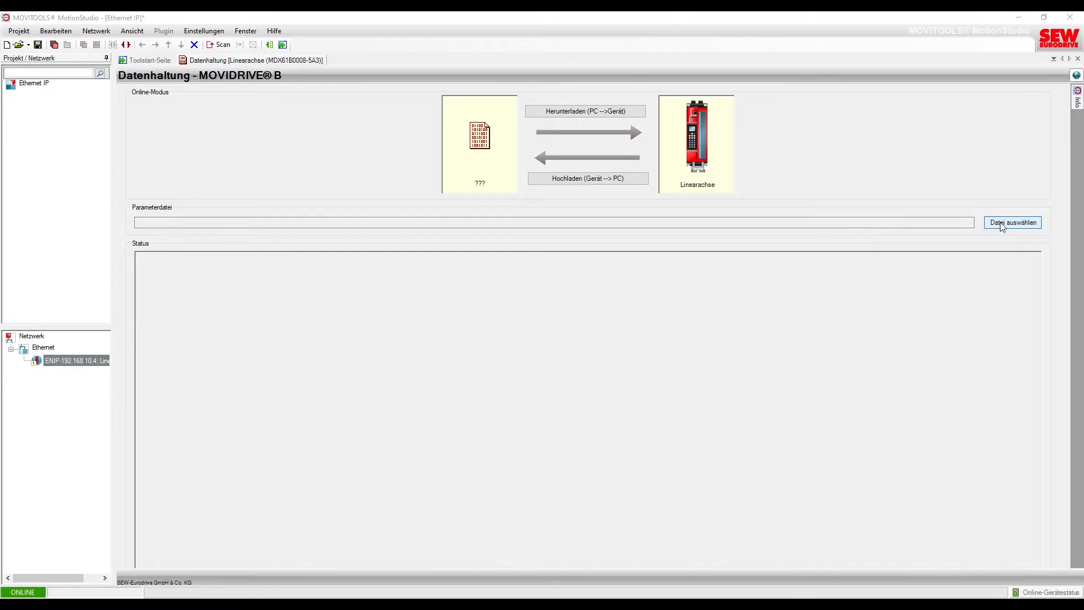
{"action": "left_click", "coordinate": [1011, 221]}
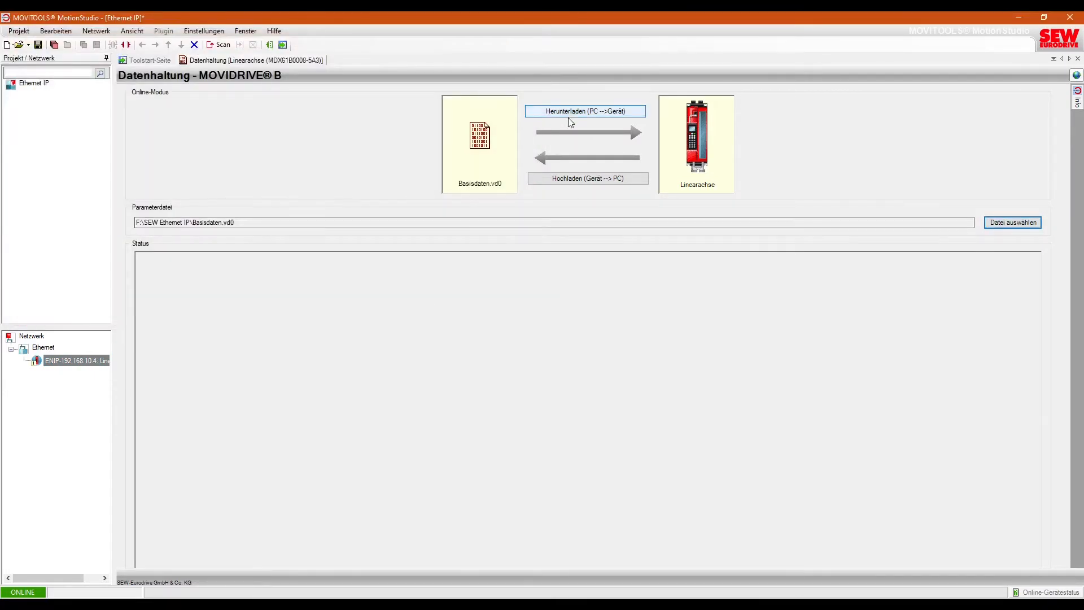
{"action": "left_click", "coordinate": [584, 111]}
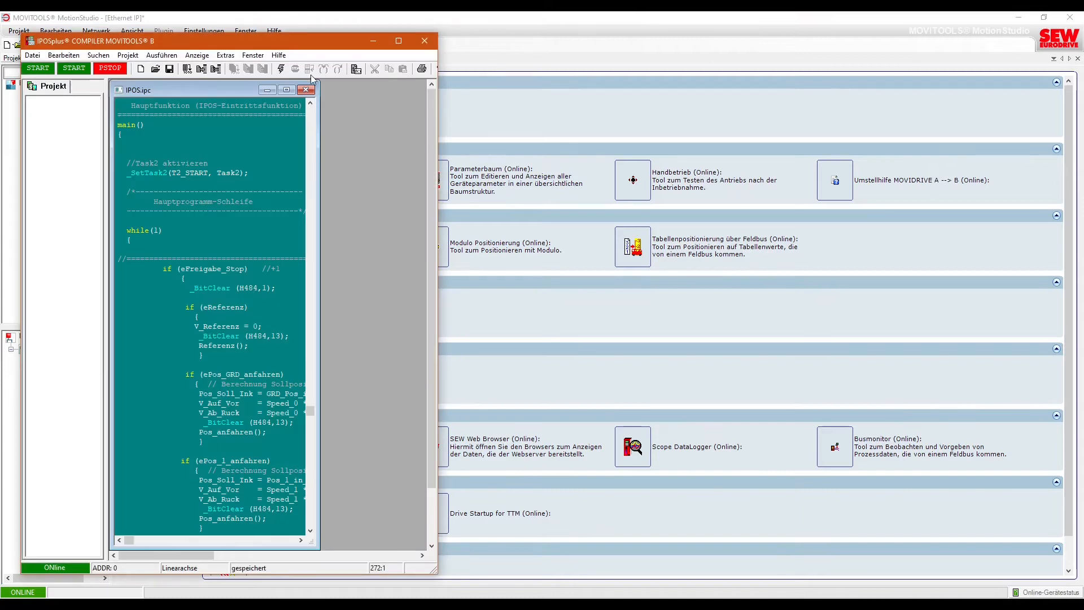
Reopen IPOS.ipc from the SEW Ethernet IP folder, then close the IPOSplus Compiler.
{"action": "left_click", "coordinate": [305, 89]}
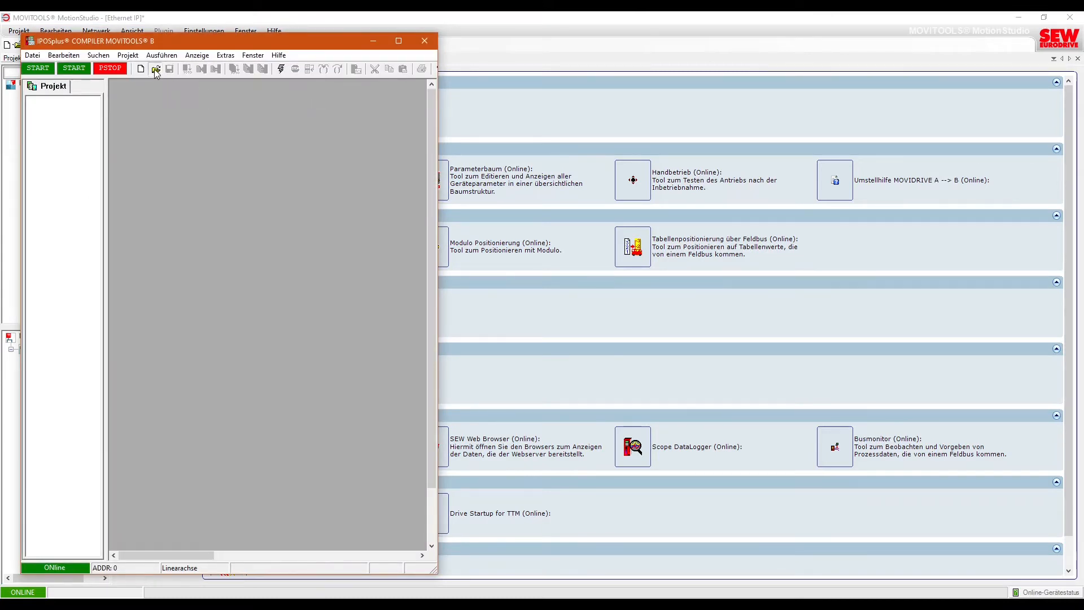
{"action": "left_click", "coordinate": [157, 68]}
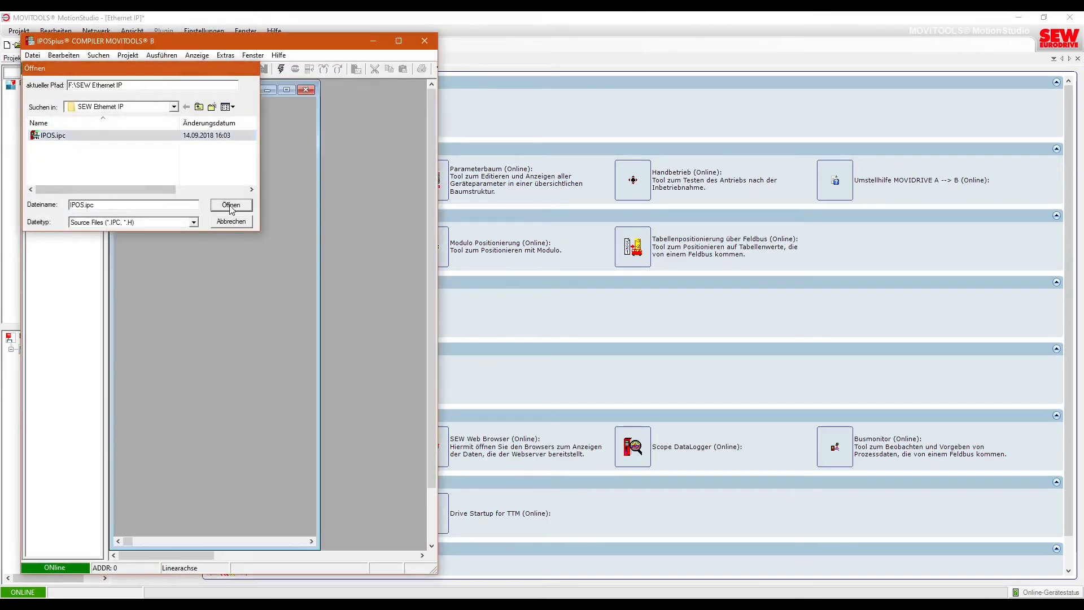
{"action": "left_click", "coordinate": [230, 205]}
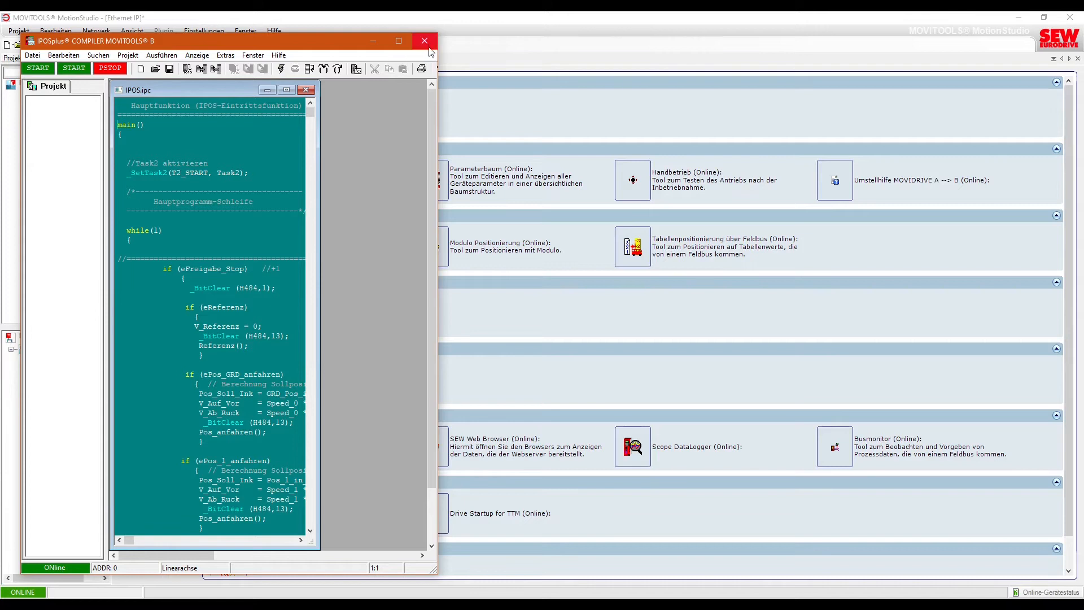
{"action": "left_click", "coordinate": [424, 41]}
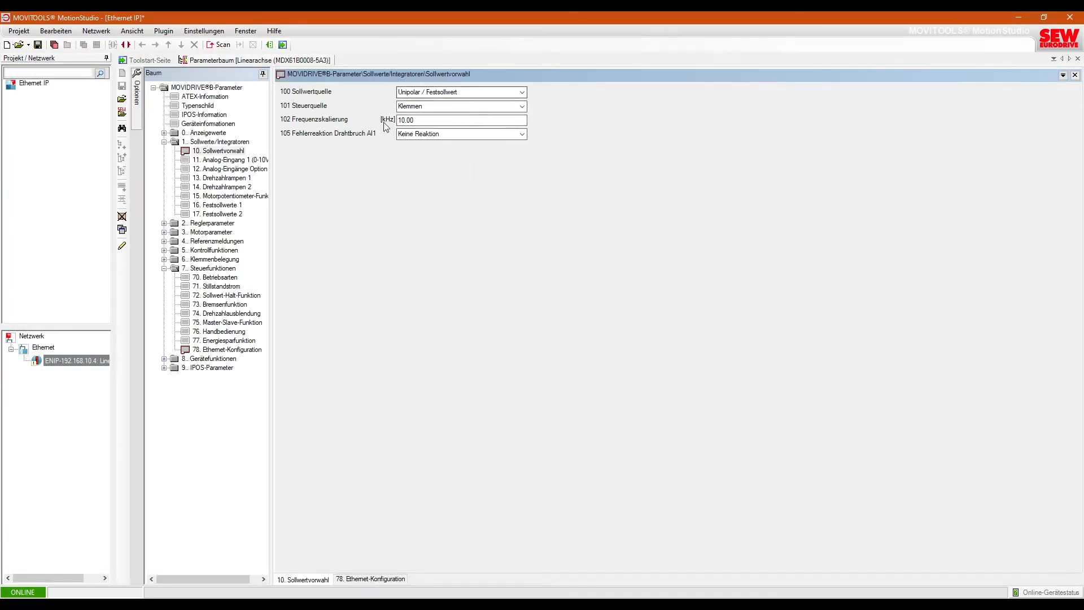
Show 78. Ethernet-Konfiguration for 192.168.10.4 and choose the 785 DHCP startup option.
{"action": "left_click", "coordinate": [370, 578]}
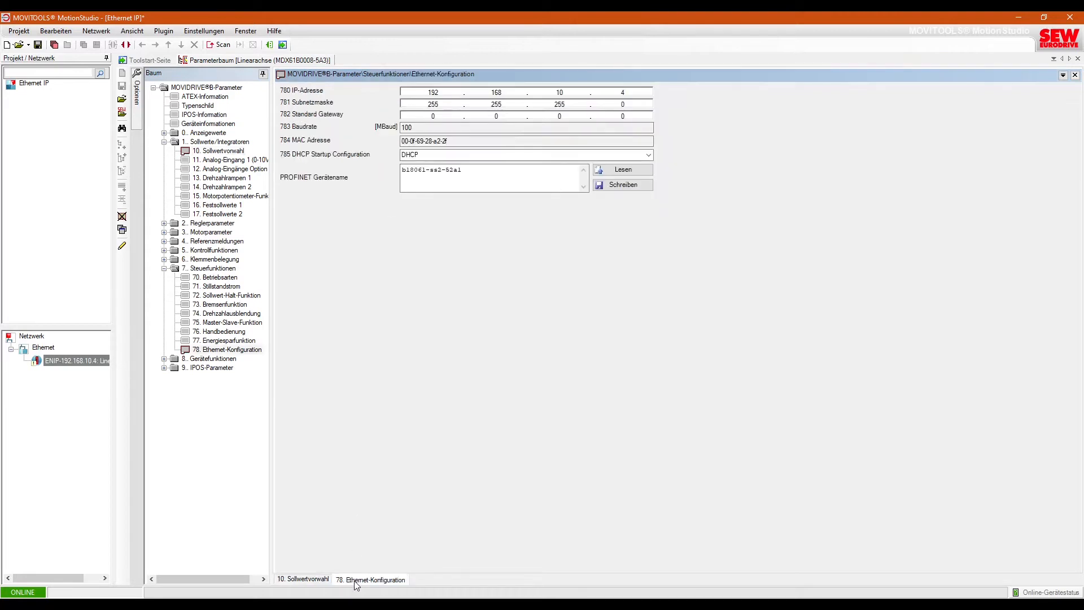
{"action": "left_click", "coordinate": [647, 154]}
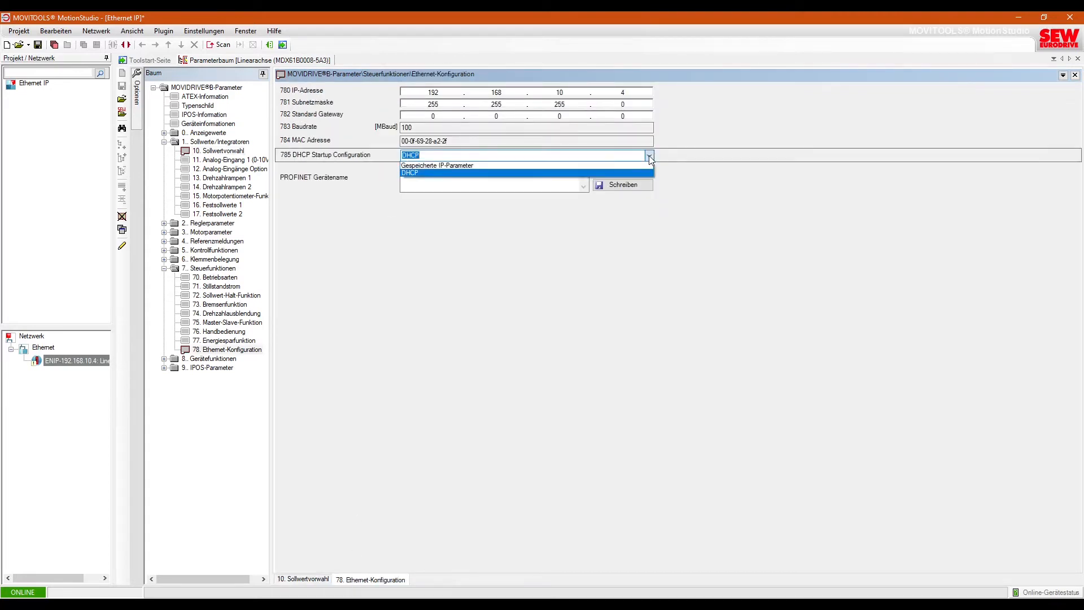
{"action": "left_click", "coordinate": [436, 165]}
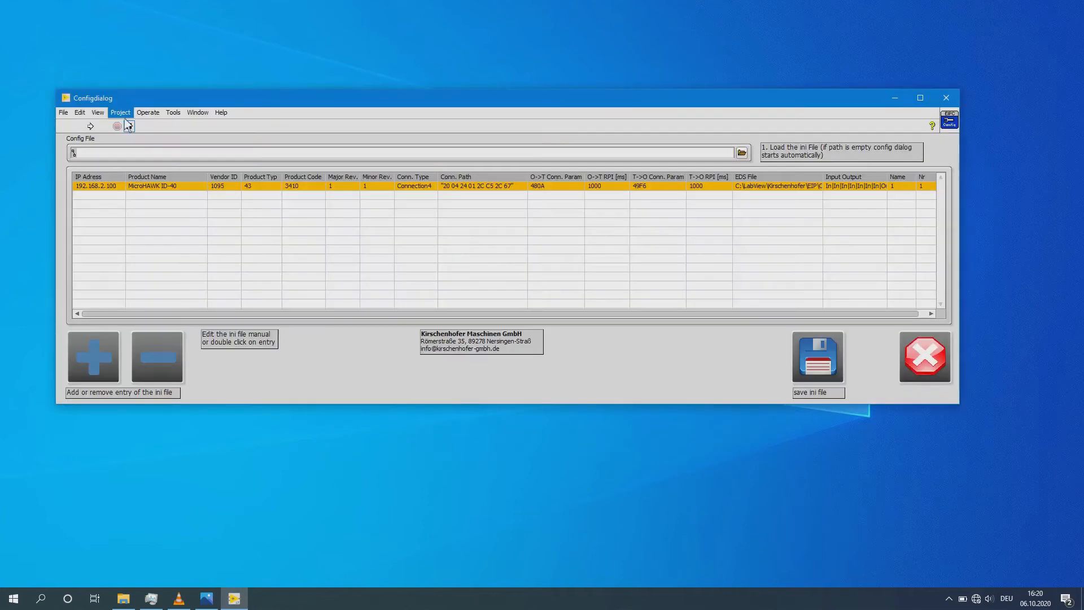
Start a new config item using SEW-MOVIDRIVE-DFE33B.eds and begin entering IP 192.168.
{"action": "double_click", "coordinate": [152, 186]}
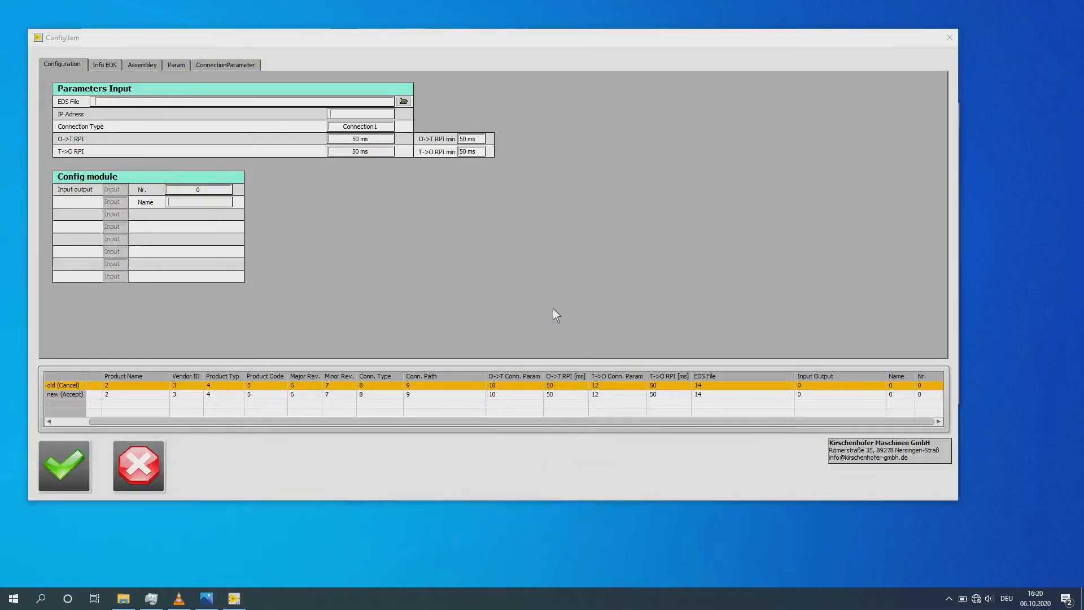
{"action": "left_click", "coordinate": [403, 101]}
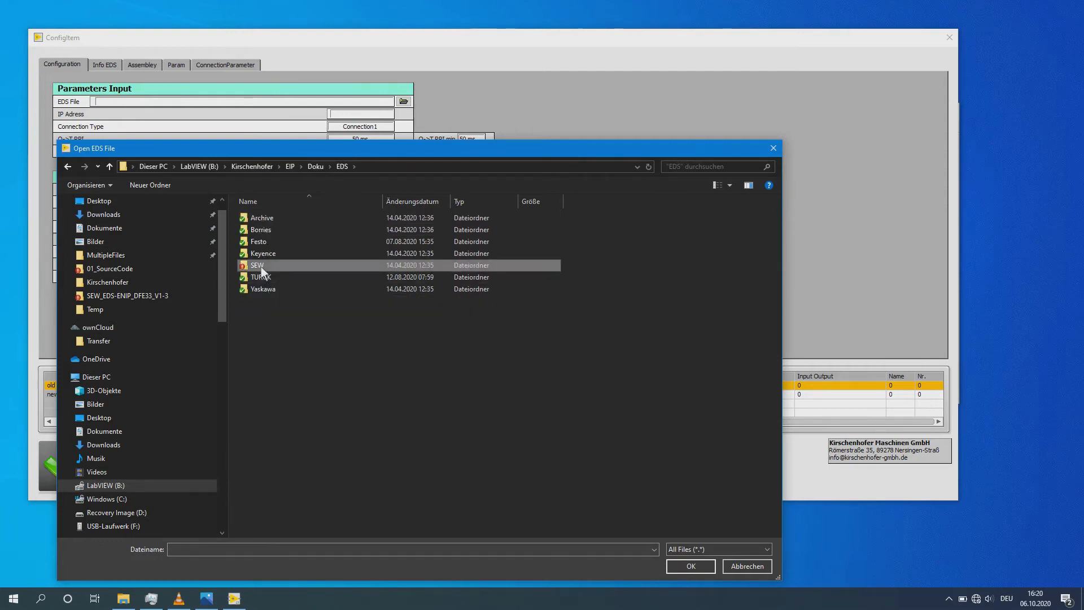
{"action": "double_click", "coordinate": [256, 265]}
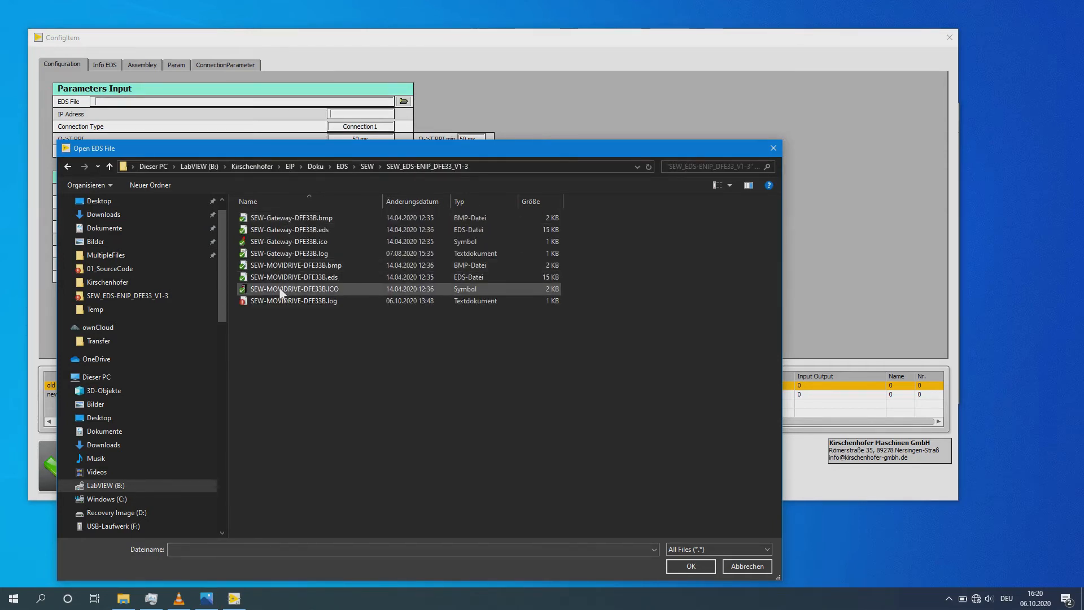
{"action": "double_click", "coordinate": [294, 276]}
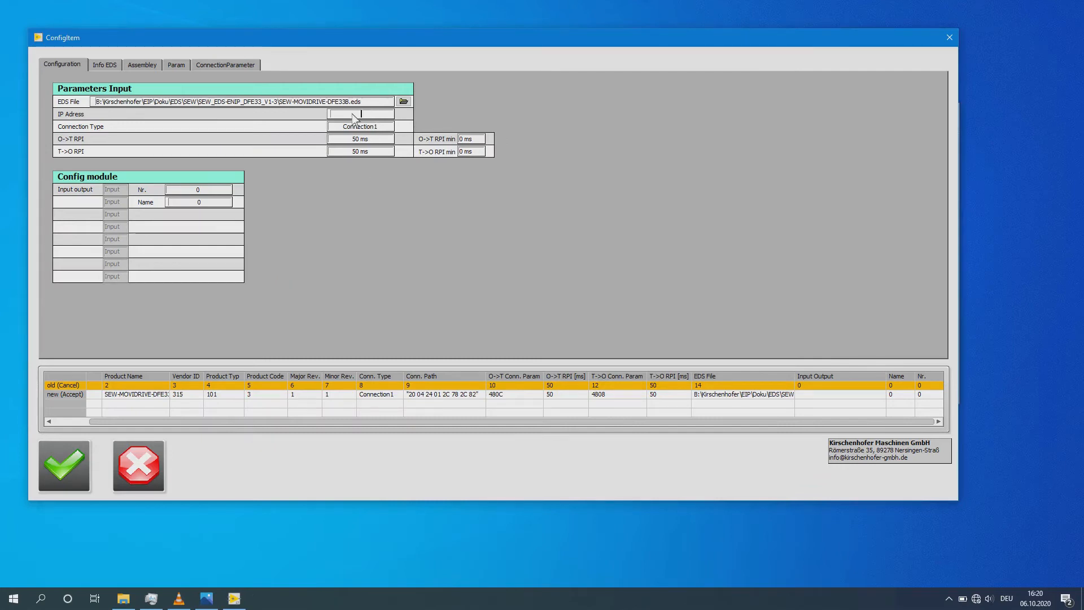
{"action": "type", "text": "192.168.10.4"}
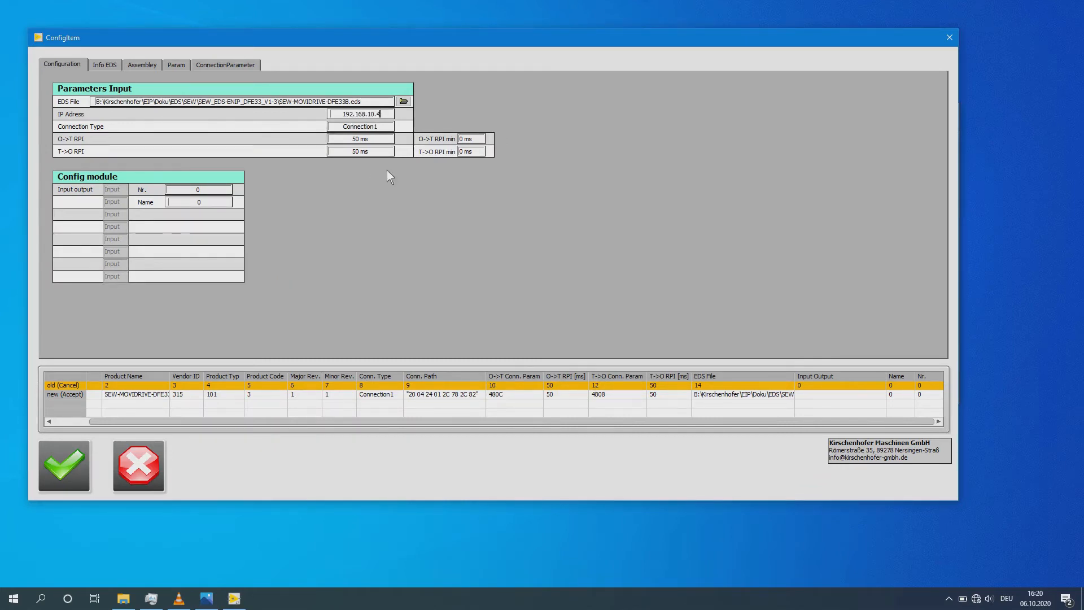
Keep Connection1 with IP 192.168.10.4 and 10 ms RPIs, then view Info EDS.
{"action": "left_click", "coordinate": [360, 125]}
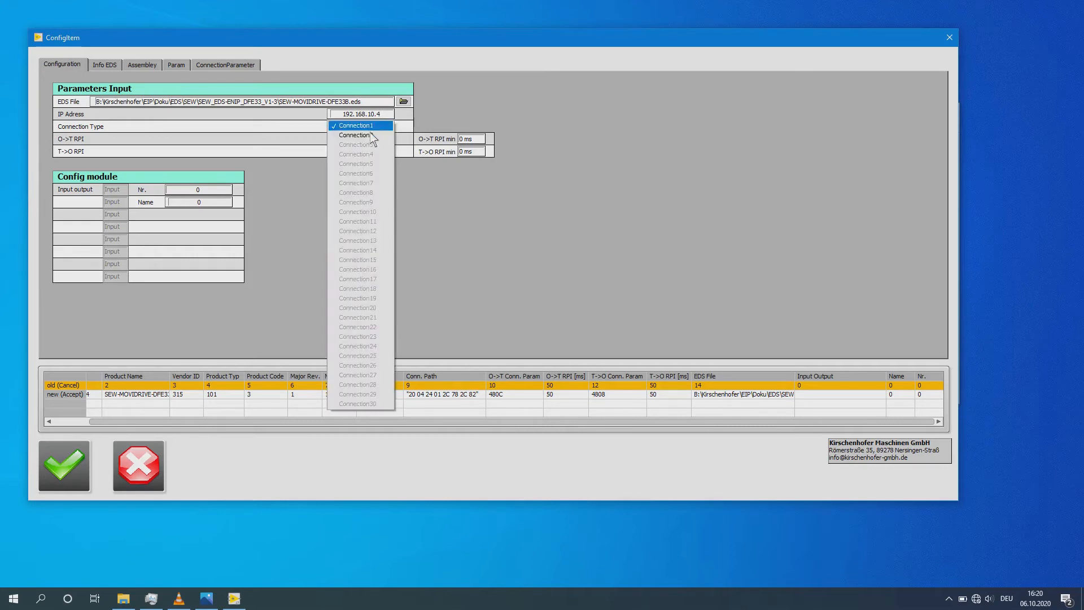
{"action": "left_click", "coordinate": [355, 125]}
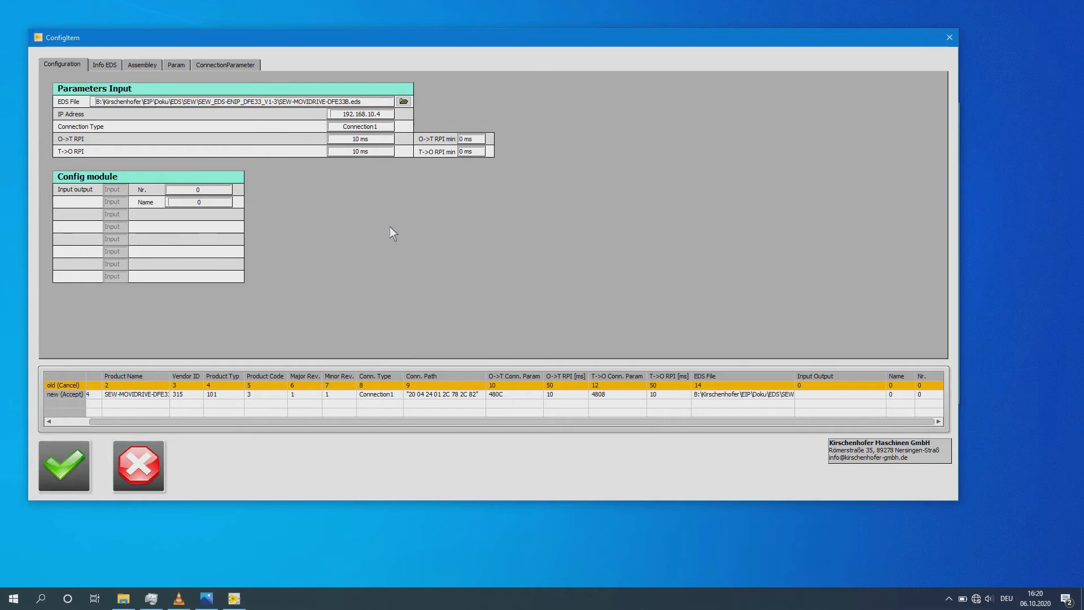
{"action": "left_click", "coordinate": [104, 65]}
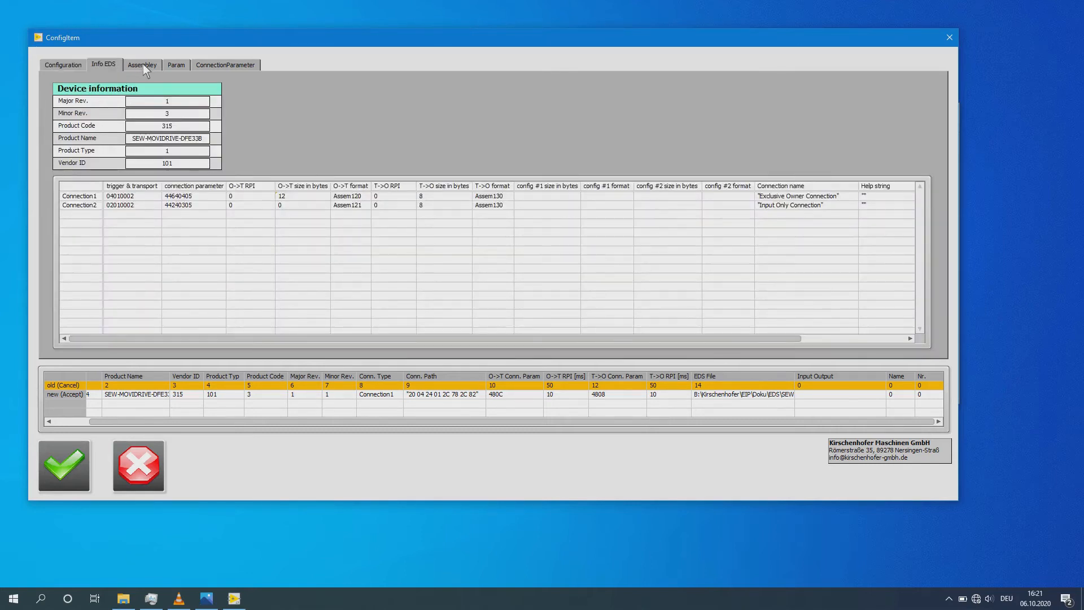
Review the Param and ConnectionParameter lists, then return to the Configuration settings.
{"action": "left_click", "coordinate": [175, 65]}
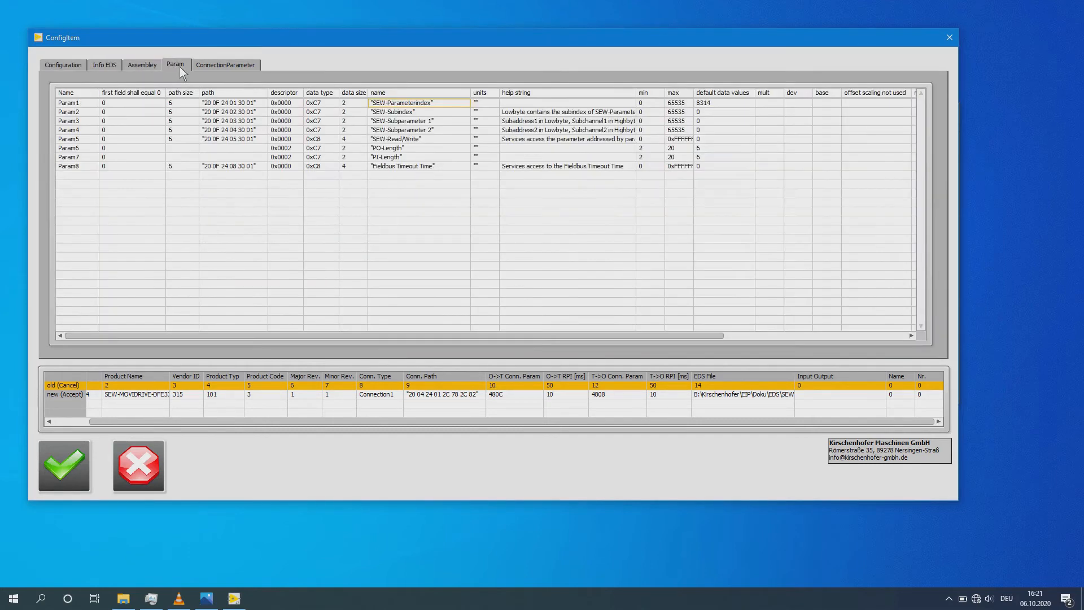
{"action": "left_click", "coordinate": [225, 65]}
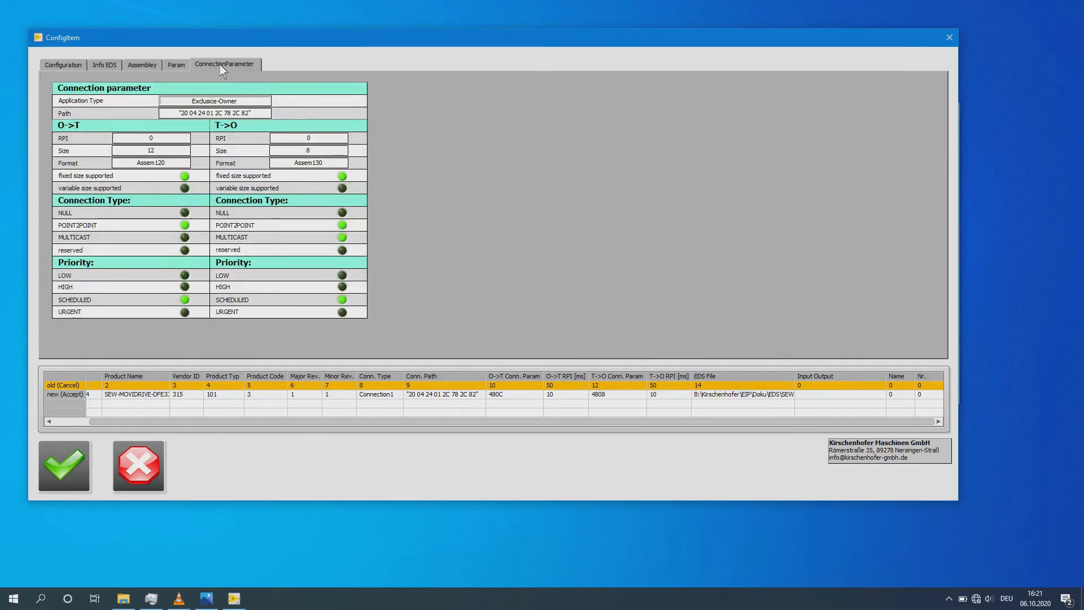
{"action": "left_click", "coordinate": [62, 64]}
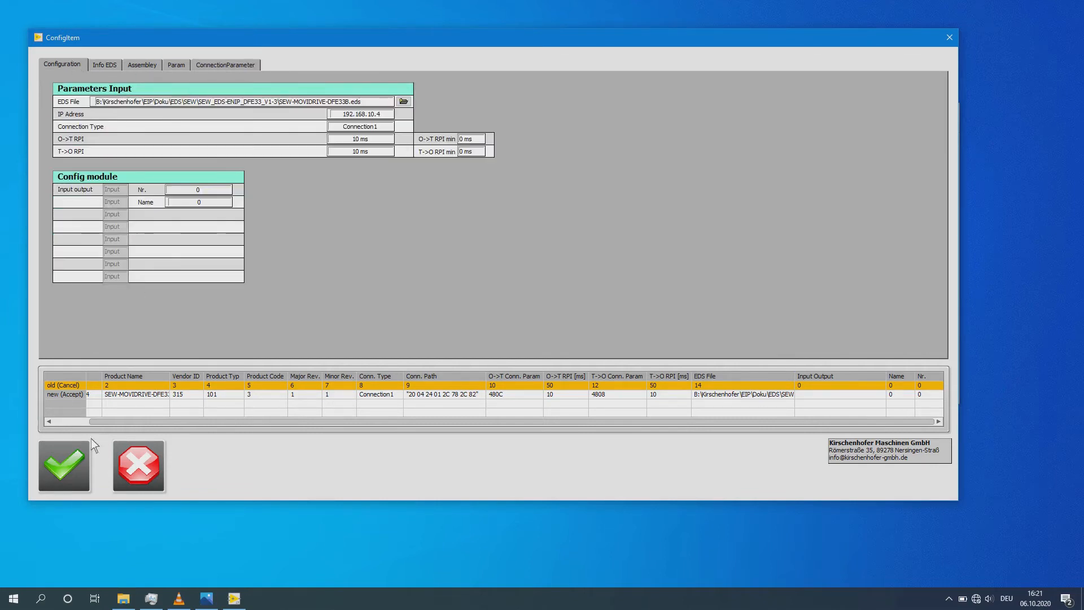